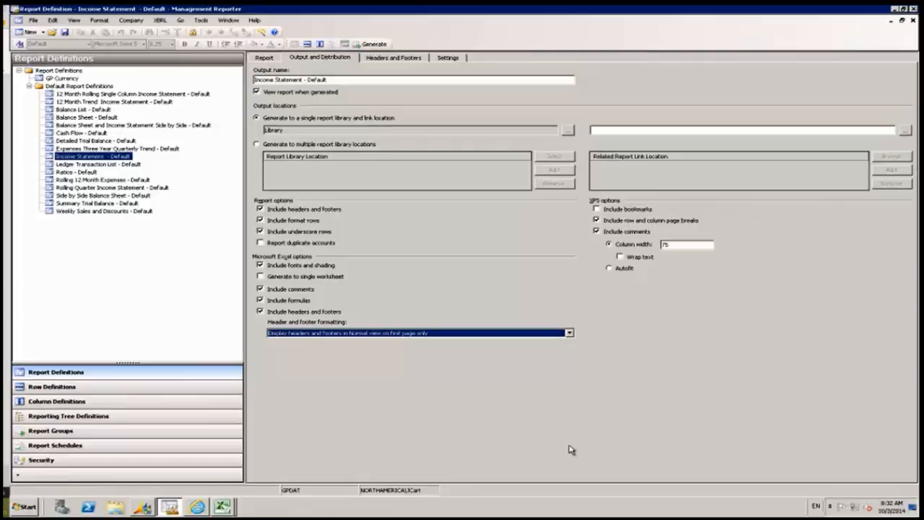
pyautogui.moveTo(354, 312)
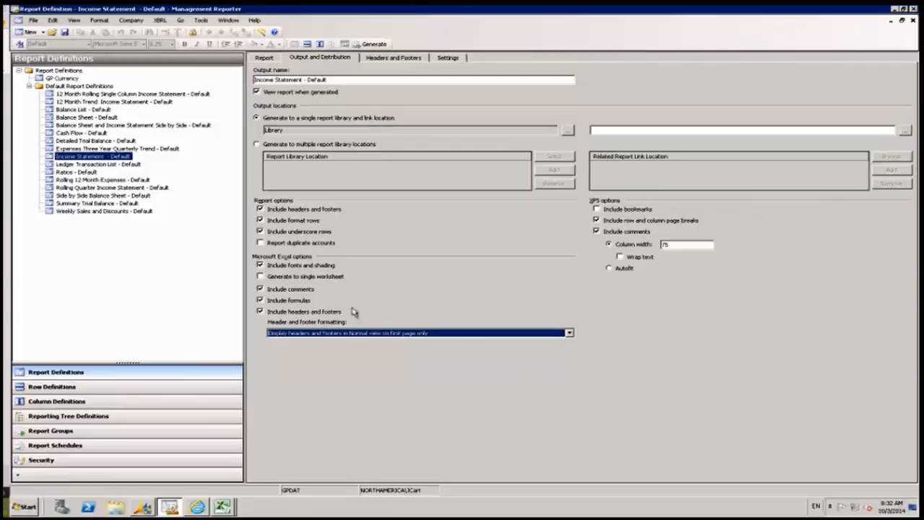
pyautogui.moveTo(306, 69)
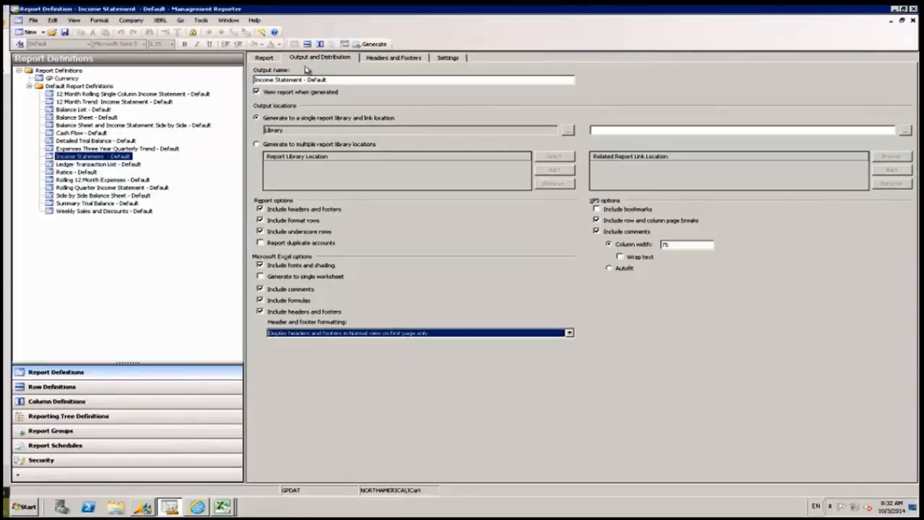
pyautogui.moveTo(367, 374)
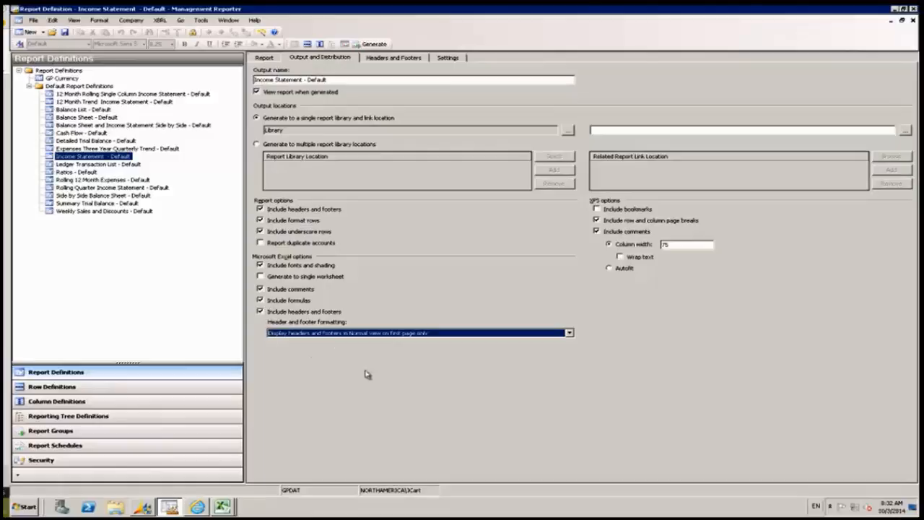
pyautogui.moveTo(575, 340)
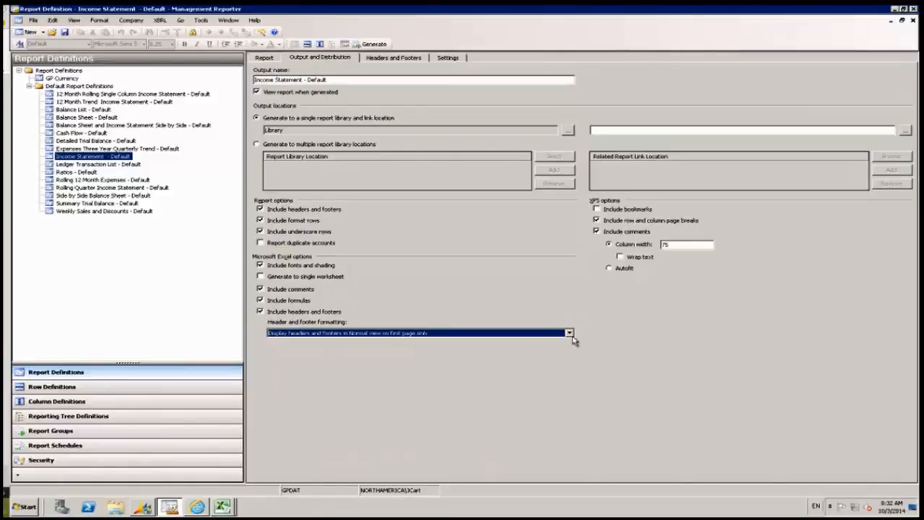
# - Review the report's Header and Footer Formatting choices on the Output and Distribution tab
pyautogui.click(569, 332)
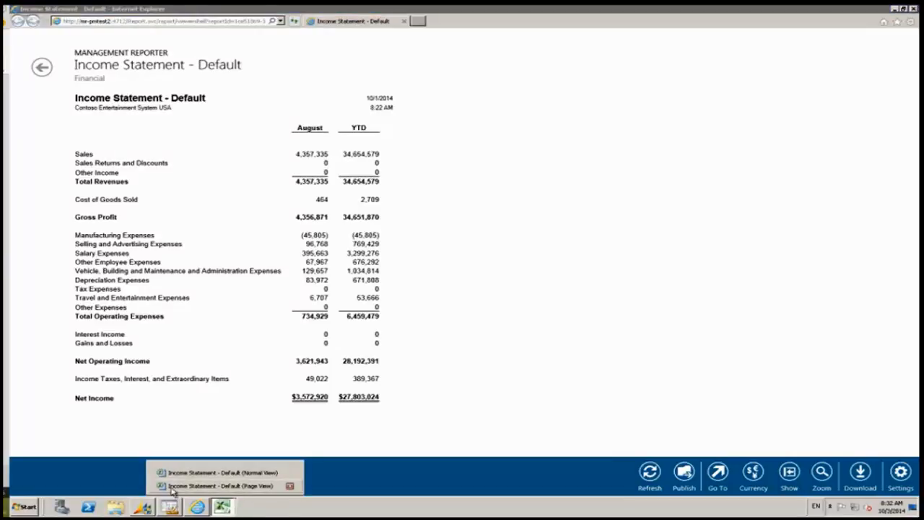
# - Switch to the Excel export 'Income Statement - Default' shown in Normal view
pyautogui.click(224, 472)
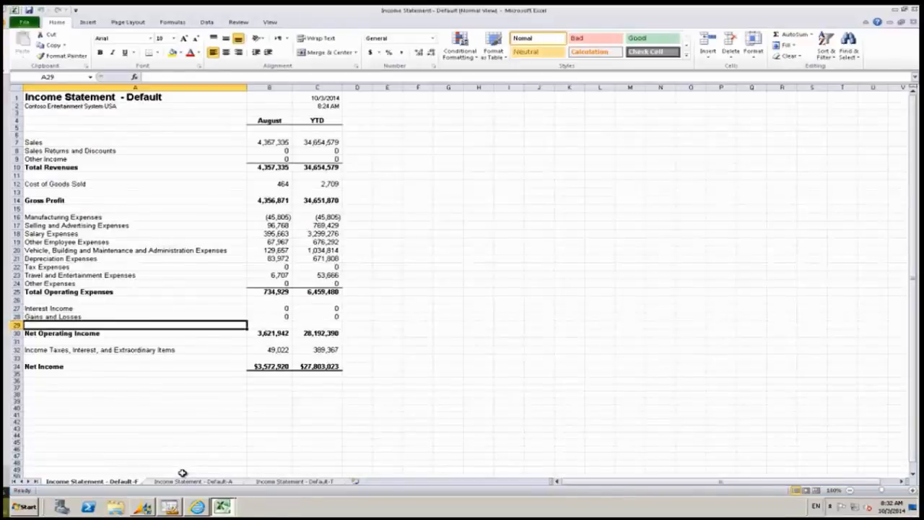
pyautogui.moveTo(127, 442)
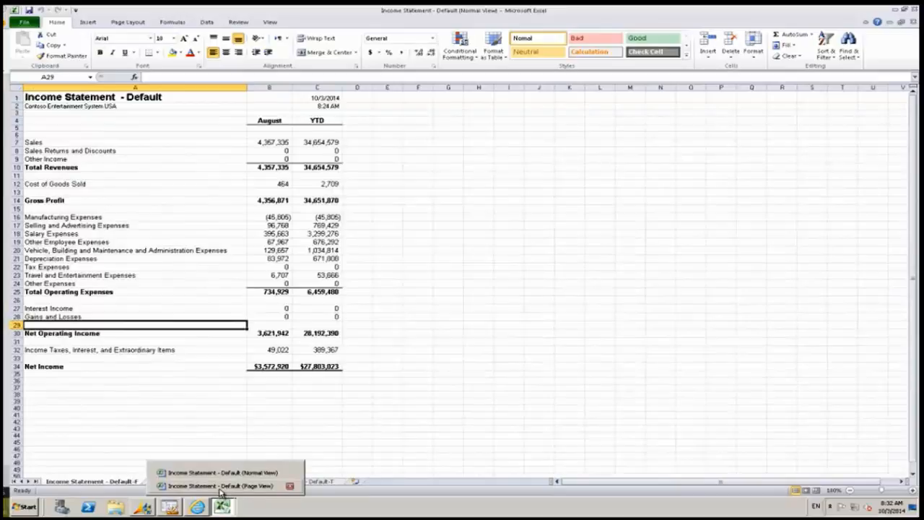
# - Switch to the Excel export 'Income Statement - Default' shown in Page Layout view
pyautogui.click(222, 485)
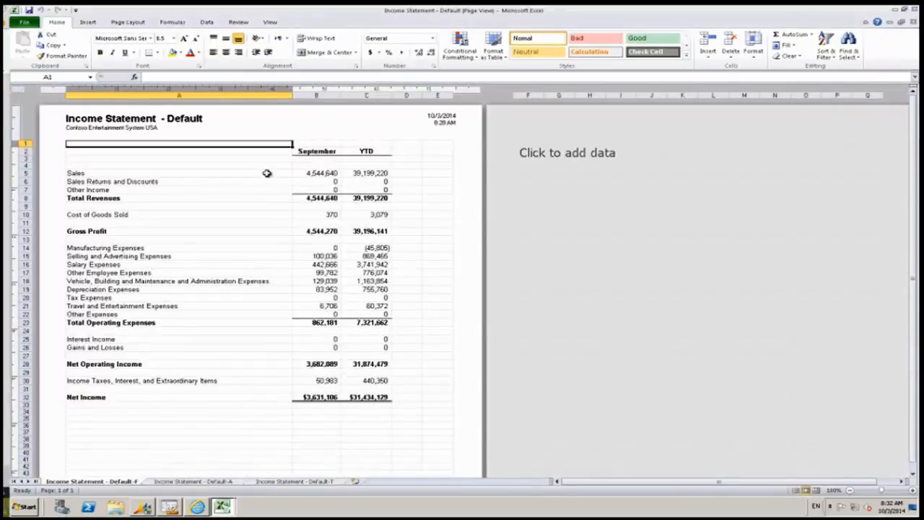
pyautogui.moveTo(190, 154)
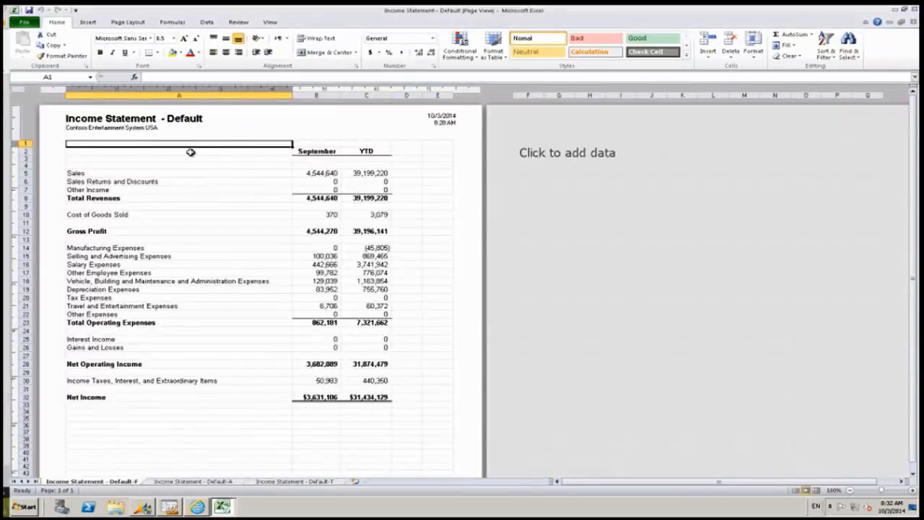
pyautogui.moveTo(343, 358)
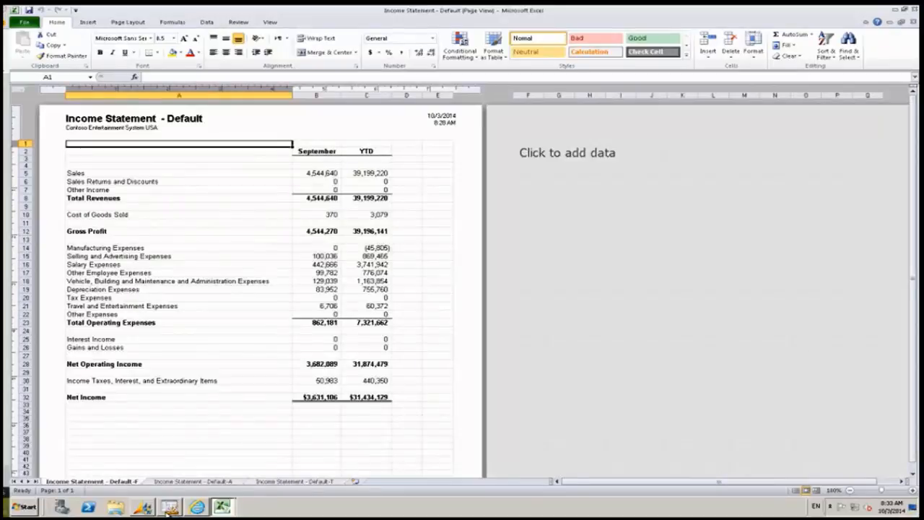
# - Set the program-wide default Excel header and footer display option in Tools > Options
pyautogui.click(170, 506)
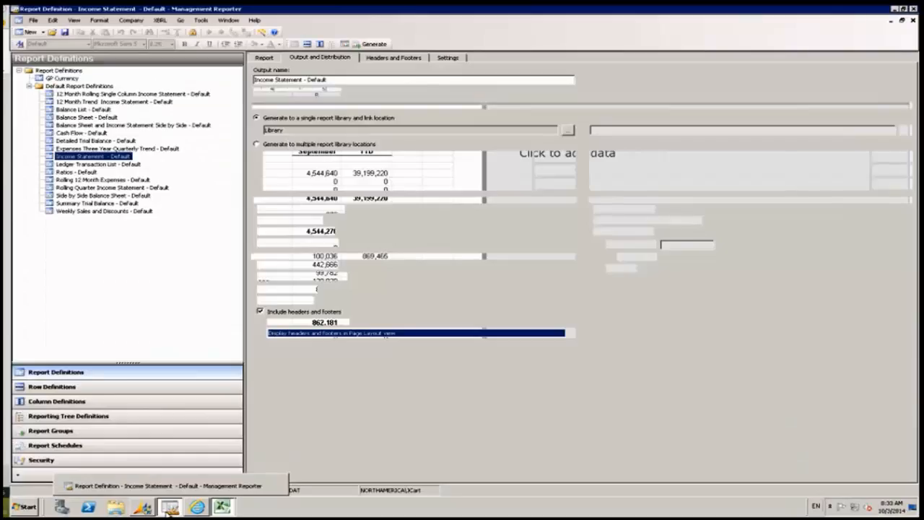
pyautogui.click(201, 20)
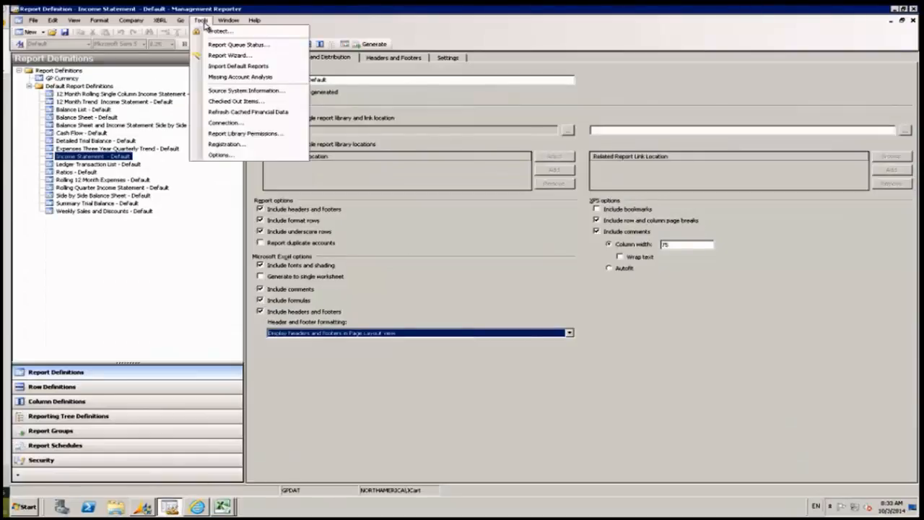
pyautogui.click(220, 155)
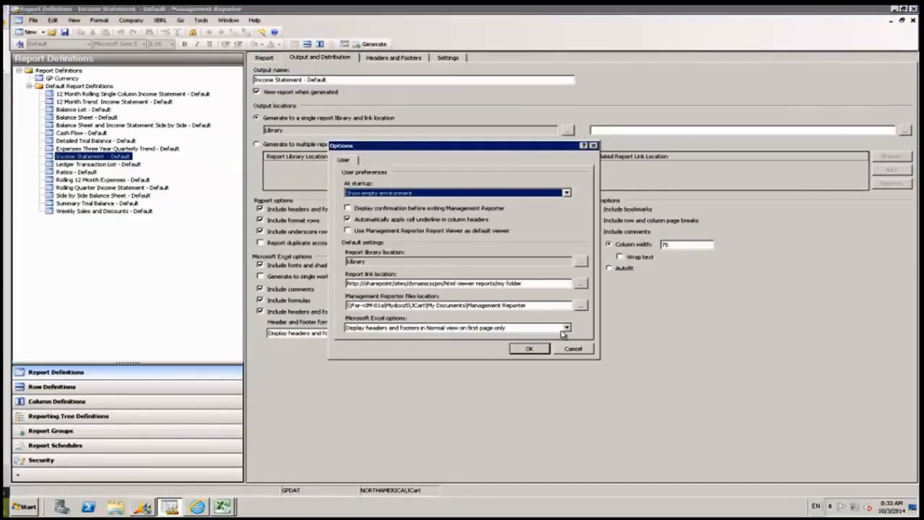
pyautogui.click(566, 328)
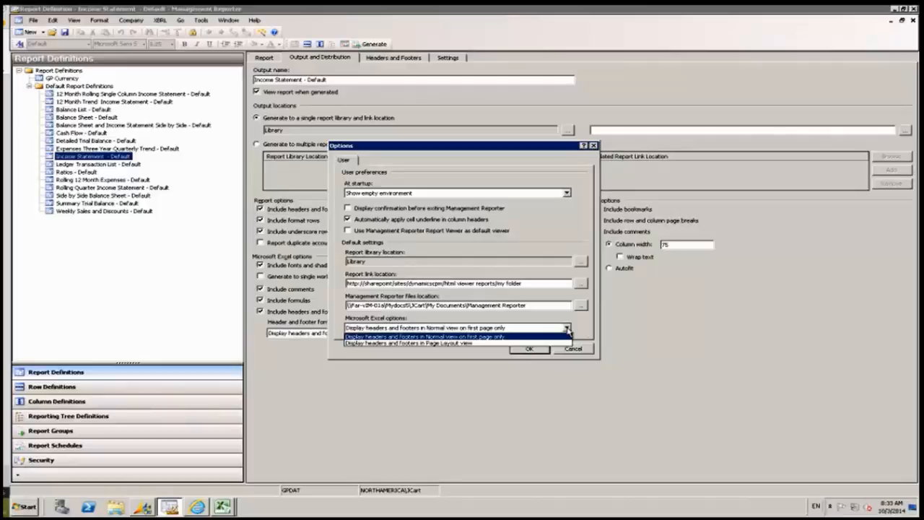
pyautogui.click(424, 326)
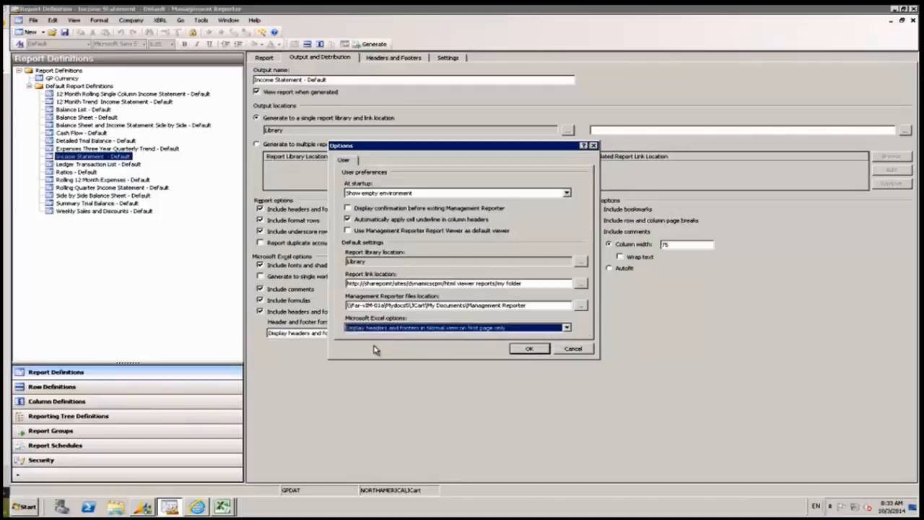
pyautogui.moveTo(574, 346)
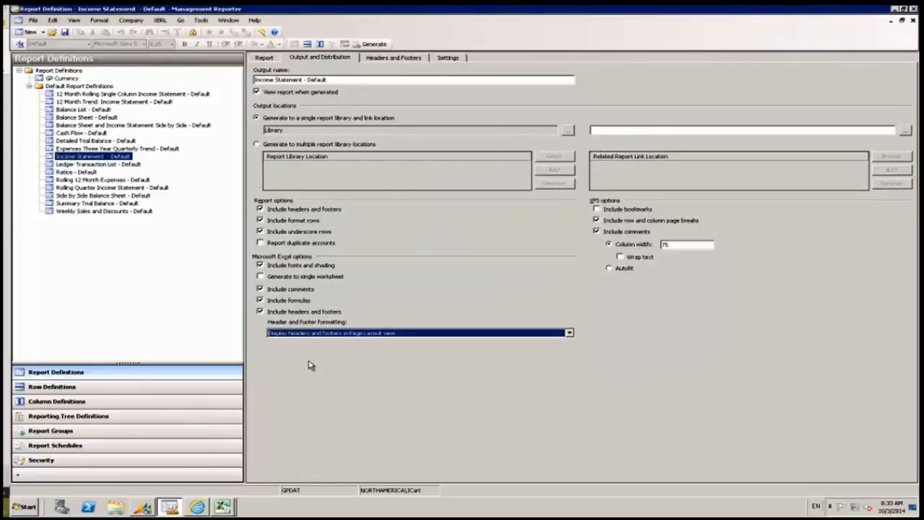
# - Browse this report's own Header and Footer Formatting choices
pyautogui.click(569, 332)
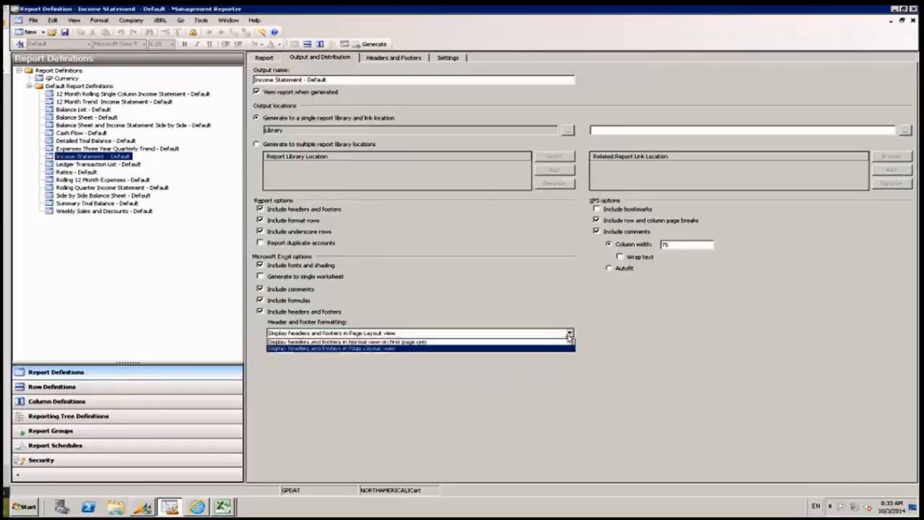